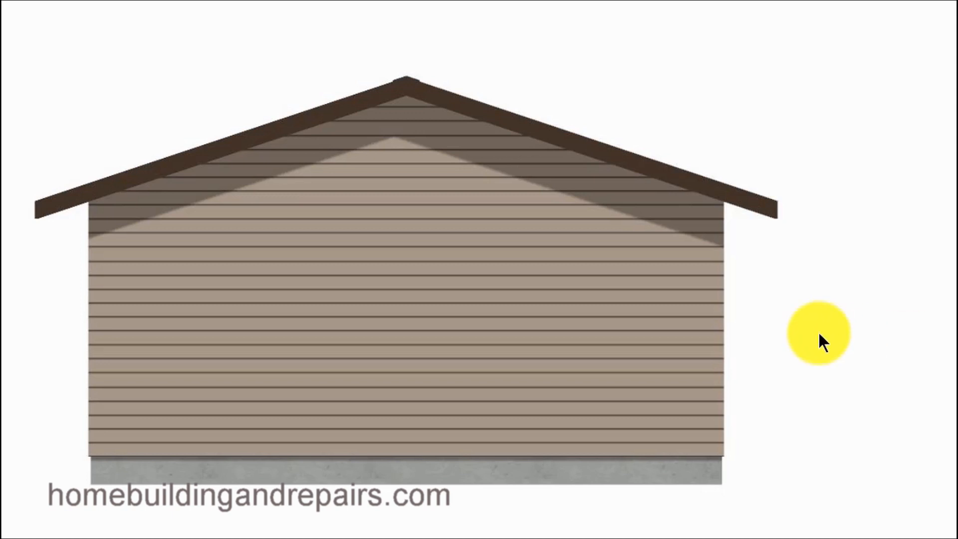
{"action": "mouse_move", "coordinate": [89, 213]}
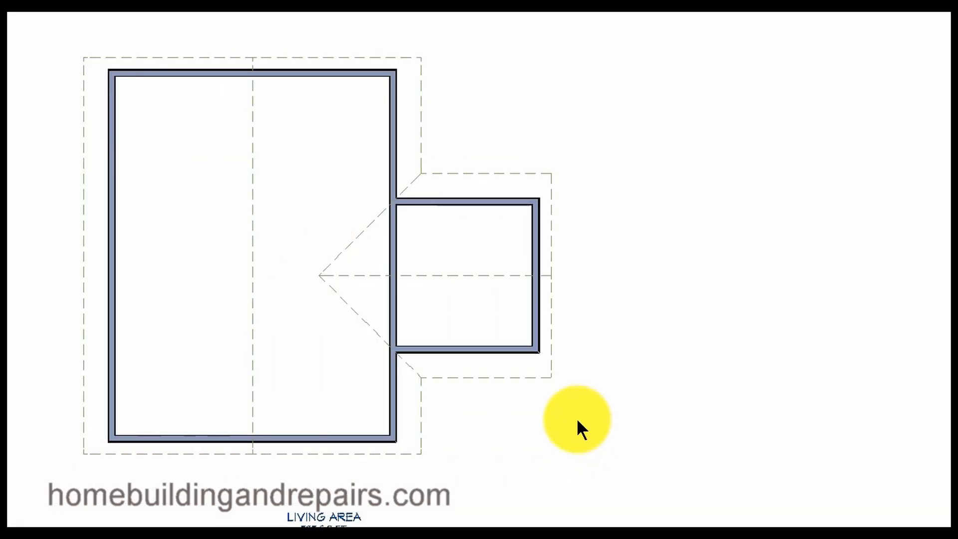
{"action": "mouse_move", "coordinate": [556, 282]}
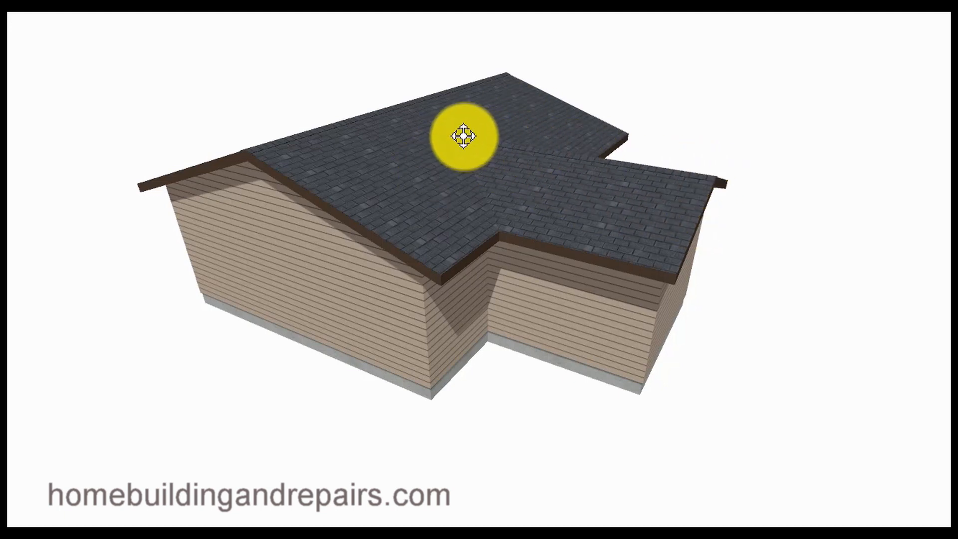
Step: Orbit the model to see the addition's gable end and then its side tying into the main roof
{"action": "left_click_drag", "start_coordinate": [464, 134], "coordinate": [521, 386]}
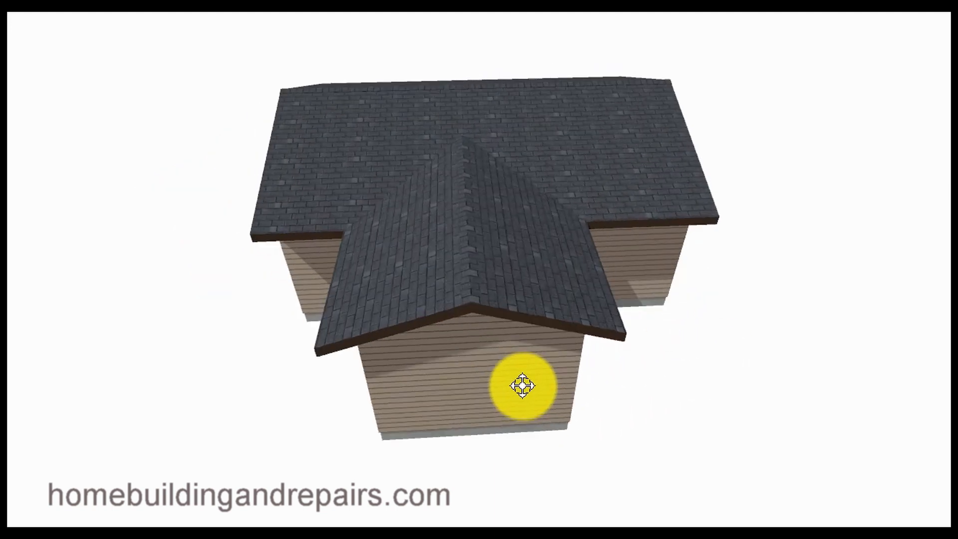
{"action": "left_click_drag", "start_coordinate": [522, 386], "coordinate": [502, 391]}
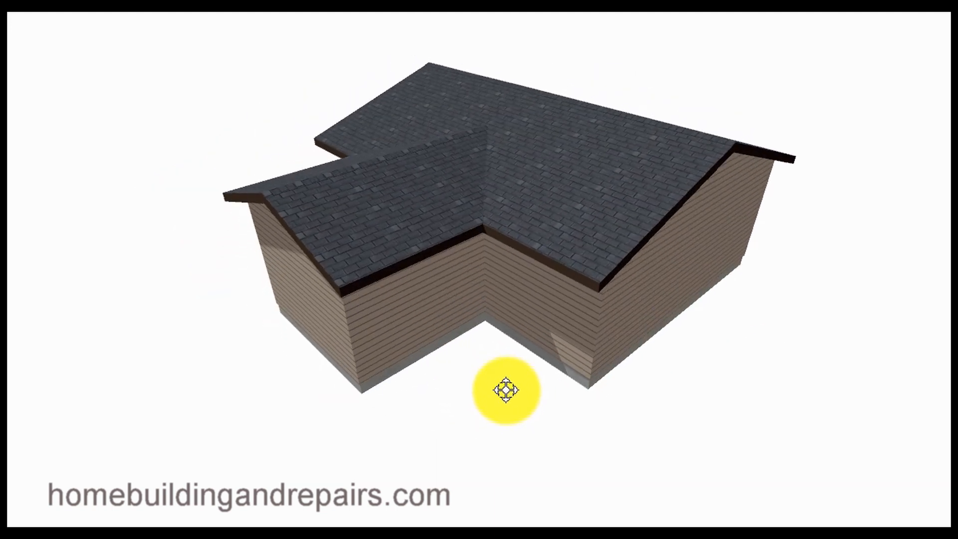
{"action": "mouse_move", "coordinate": [823, 362]}
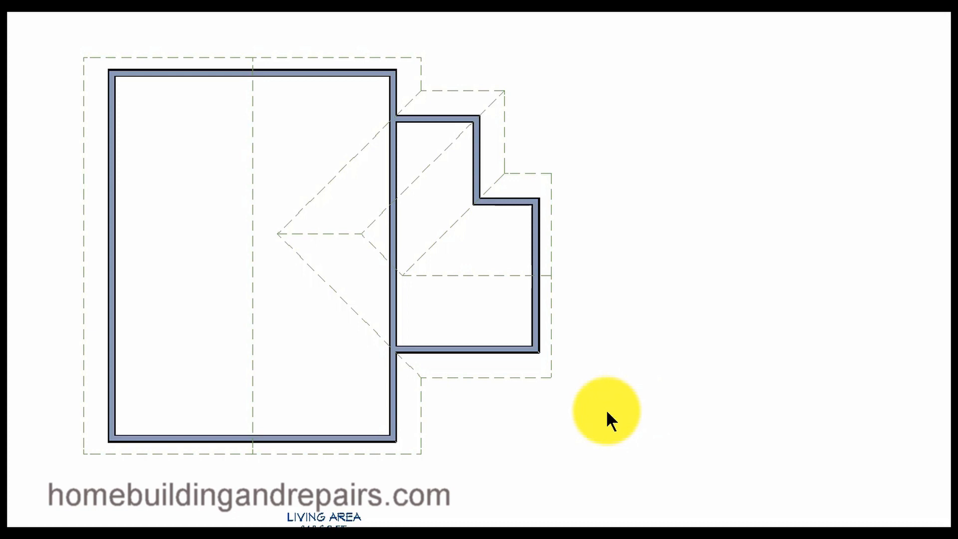
{"action": "mouse_move", "coordinate": [579, 314]}
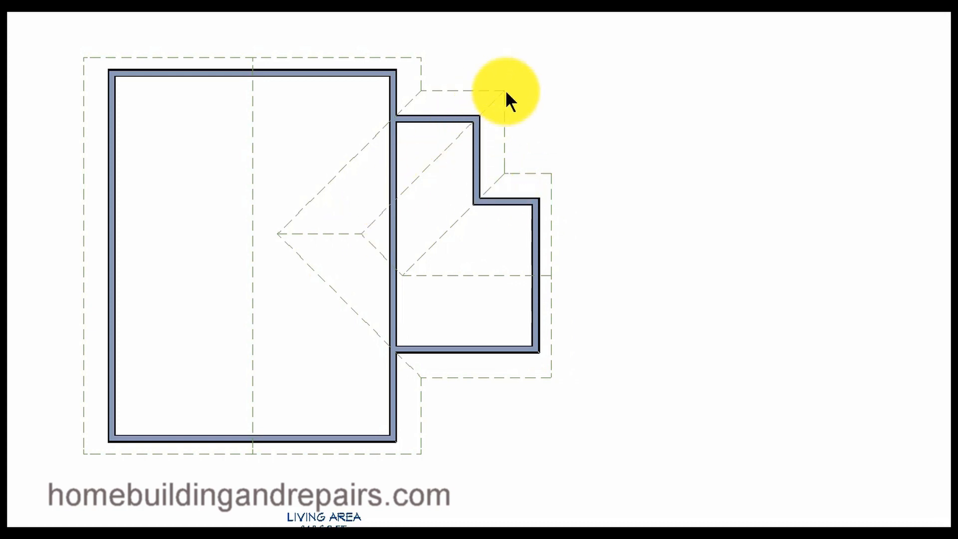
{"action": "mouse_move", "coordinate": [539, 133]}
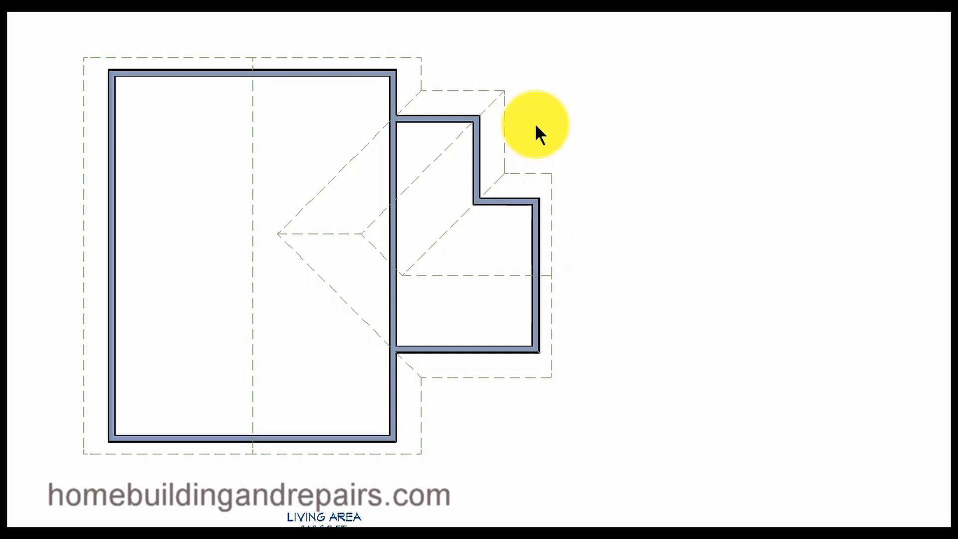
{"action": "mouse_move", "coordinate": [522, 177]}
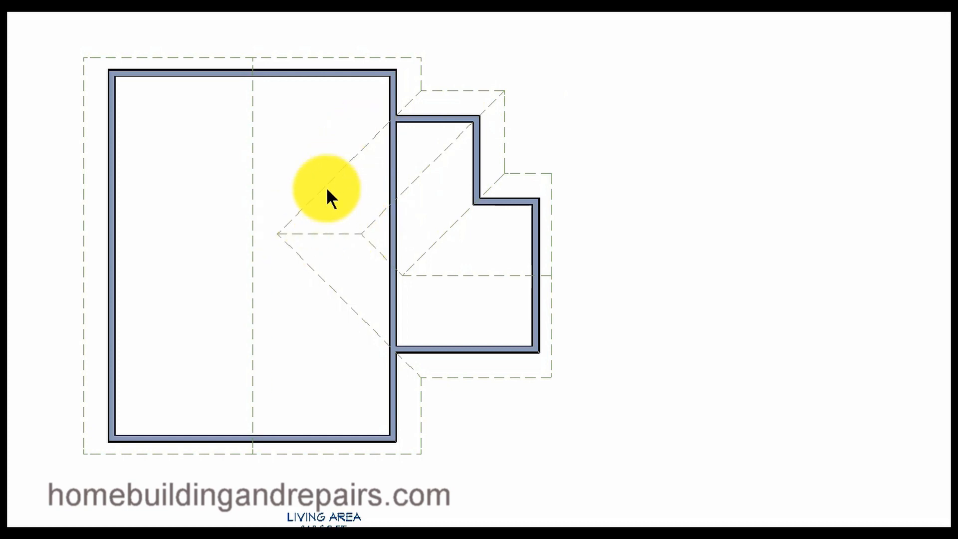
{"action": "mouse_move", "coordinate": [372, 248]}
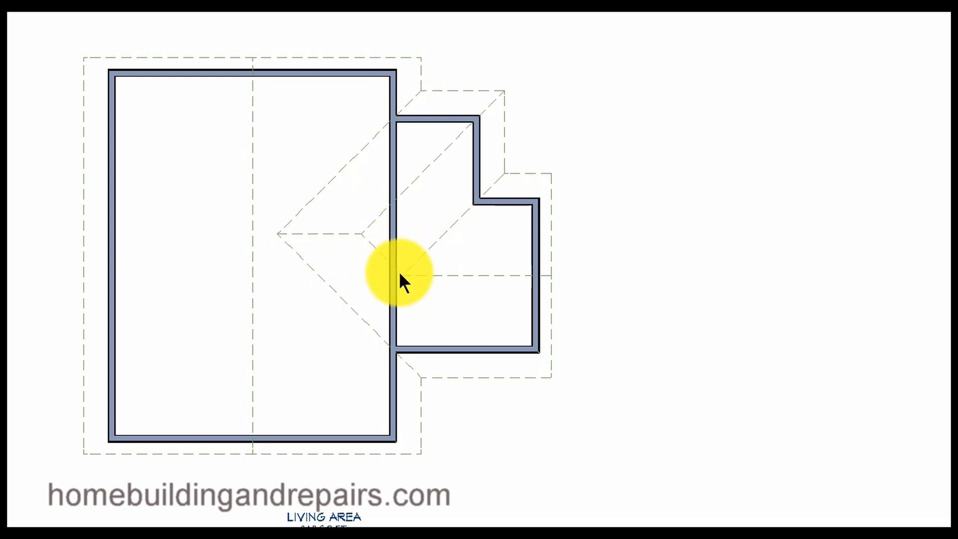
{"action": "mouse_move", "coordinate": [406, 282]}
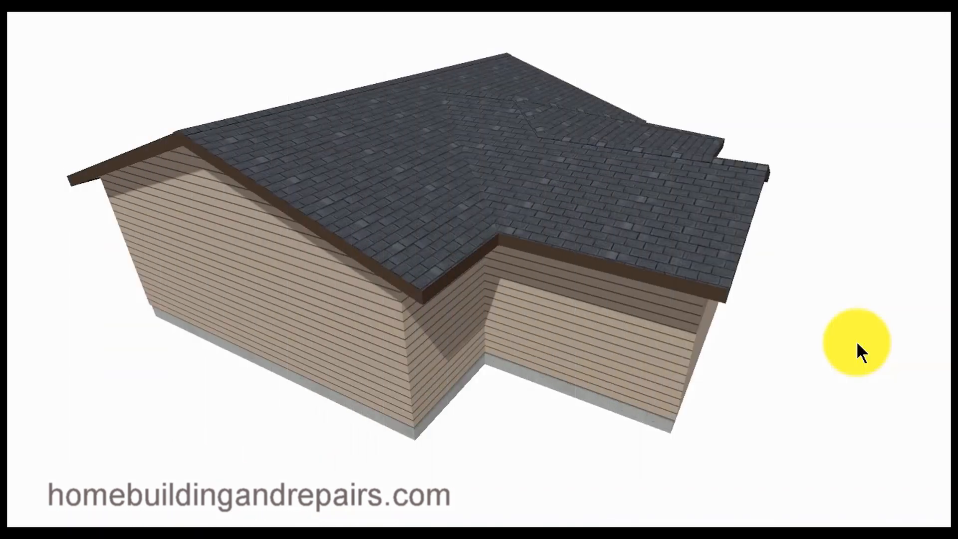
{"action": "mouse_move", "coordinate": [468, 206]}
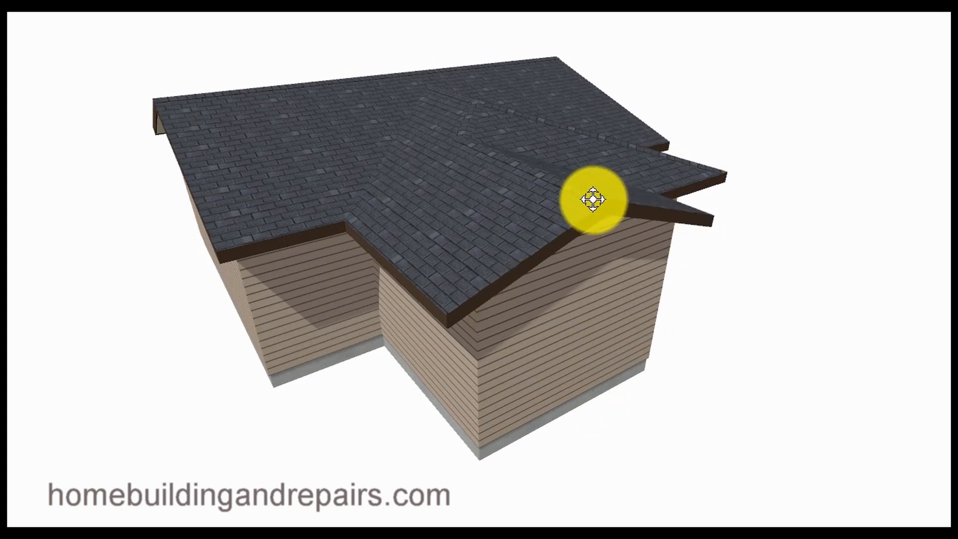
{"action": "mouse_move", "coordinate": [482, 101]}
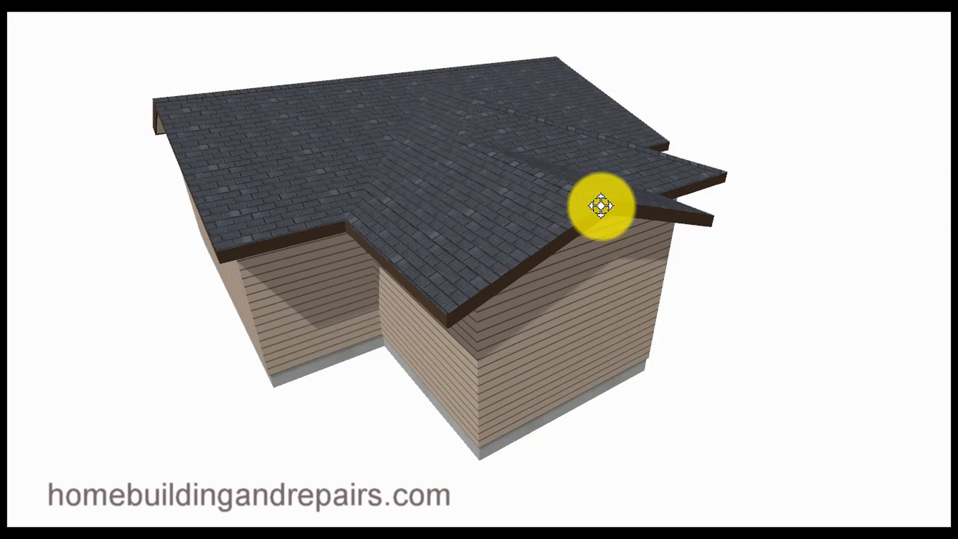
Step: Orbit around the stepped wing to see its hip-roofed end from several sides
{"action": "left_click_drag", "start_coordinate": [605, 207], "coordinate": [501, 269]}
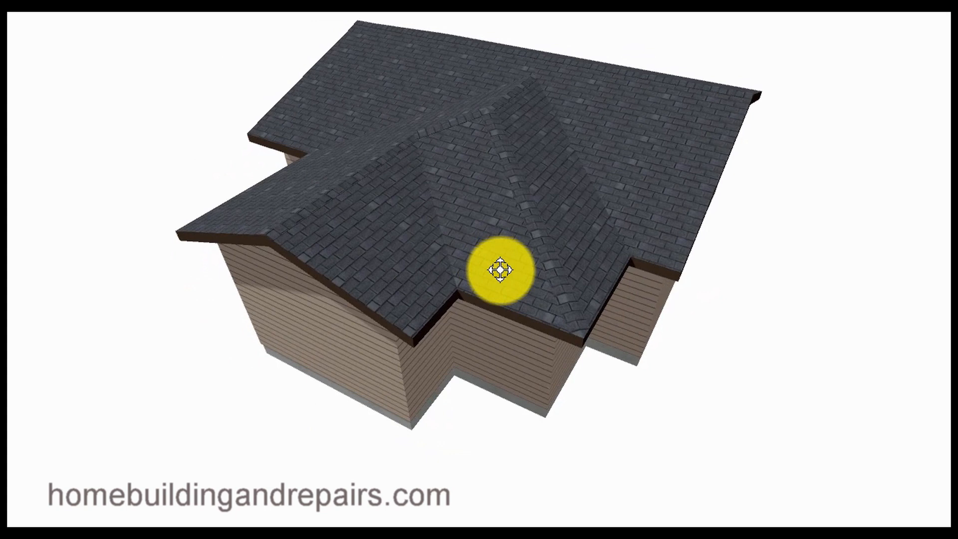
{"action": "left_click_drag", "start_coordinate": [501, 271], "coordinate": [377, 208]}
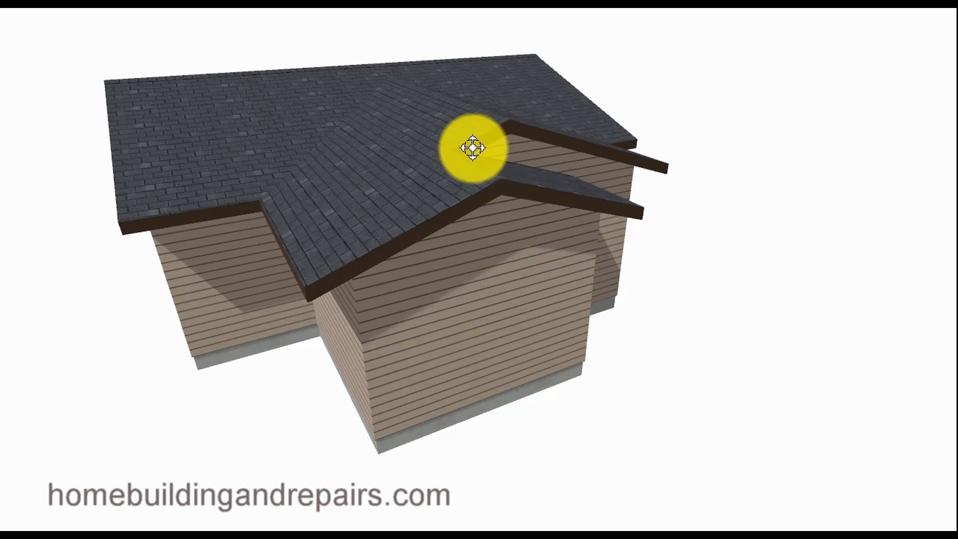
Step: Orbit to face the stepped wing's two gable ends head-on, lower gable against taller
{"action": "left_click_drag", "start_coordinate": [475, 148], "coordinate": [696, 181]}
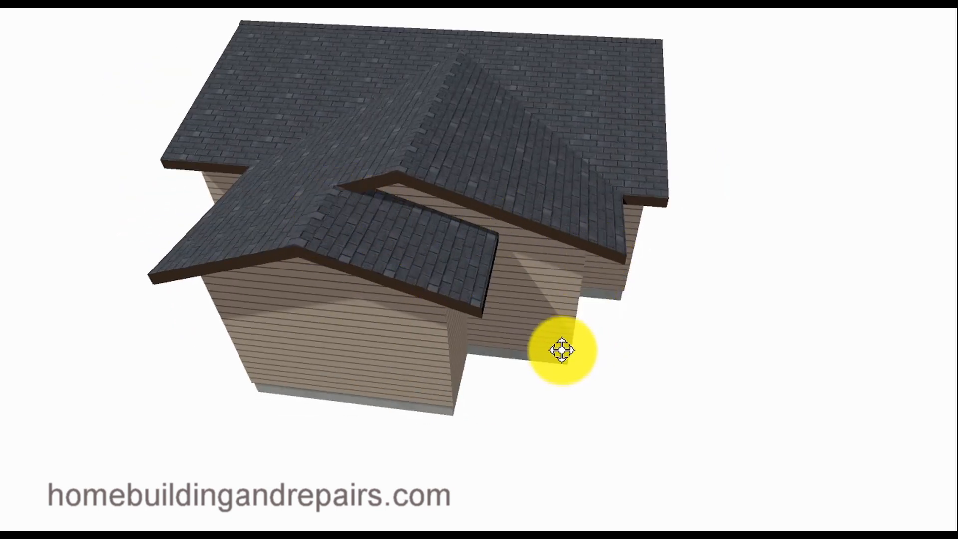
{"action": "left_click_drag", "start_coordinate": [563, 350], "coordinate": [347, 372]}
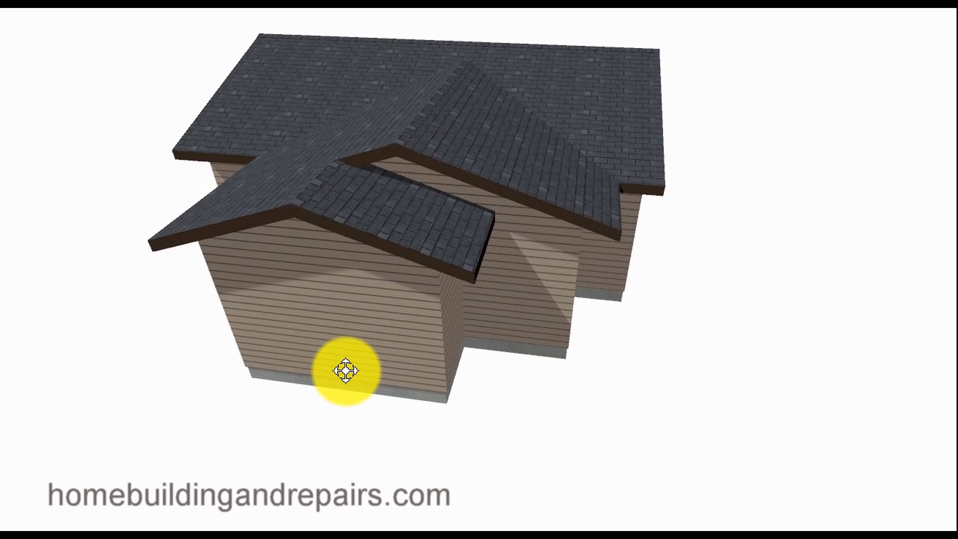